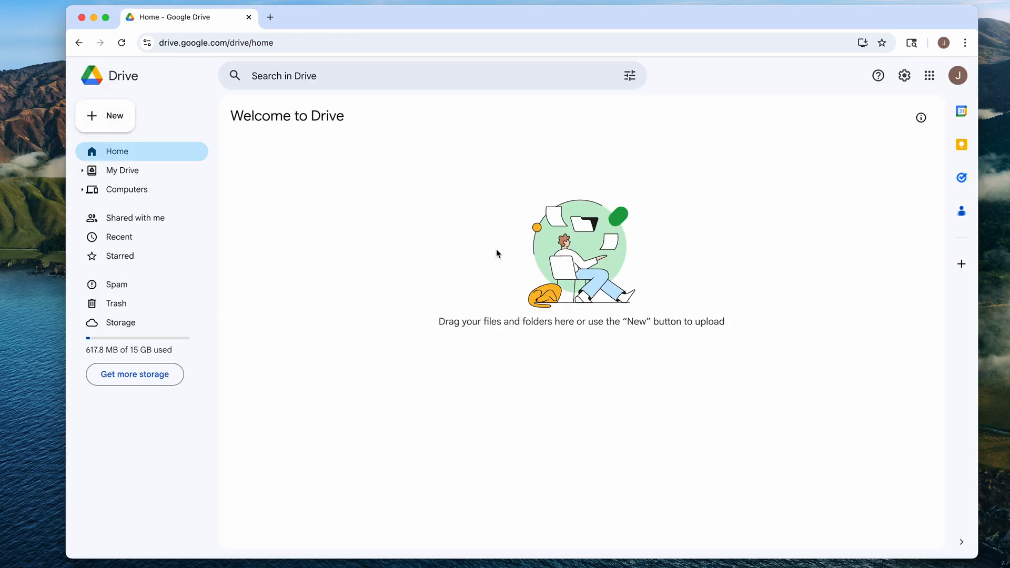
Create a folder named 'Transfer' in My Drive
left_click(121, 170)
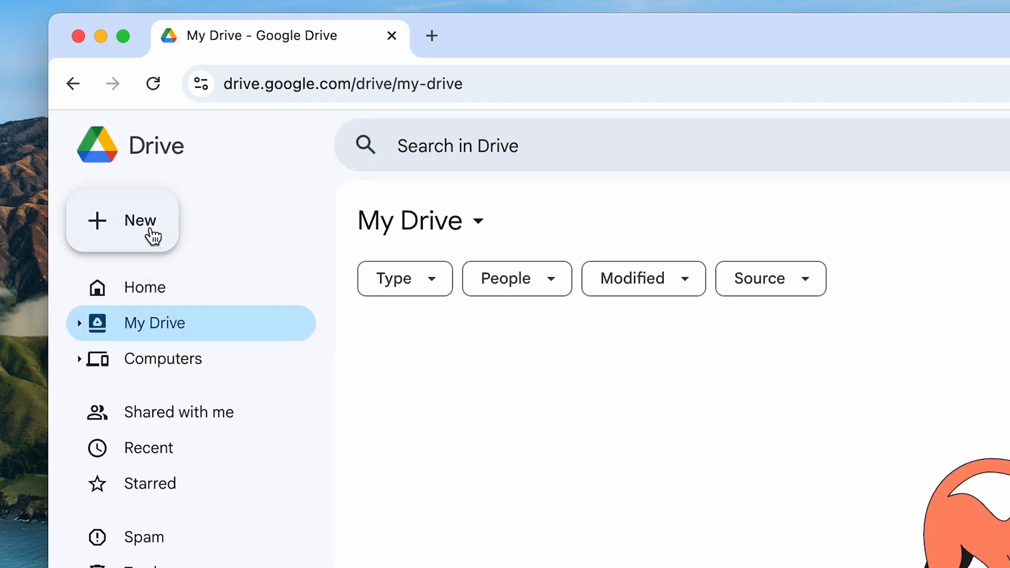
left_click(141, 221)
type("Transfer")
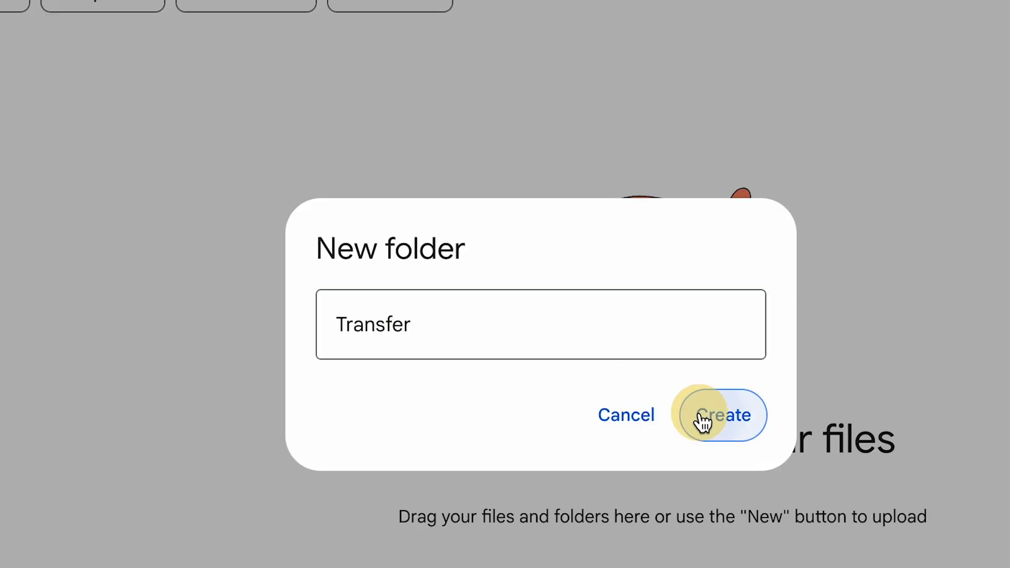
left_click(722, 414)
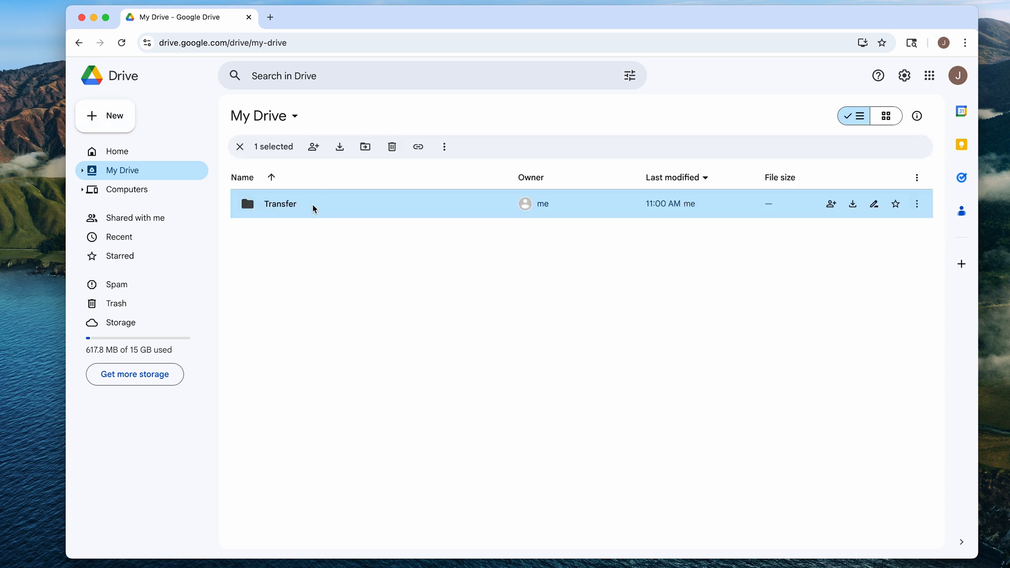
Upload 'How To Download Google Chrome.mp4' (599.9 MB) into the Transfer folder
double_click(280, 203)
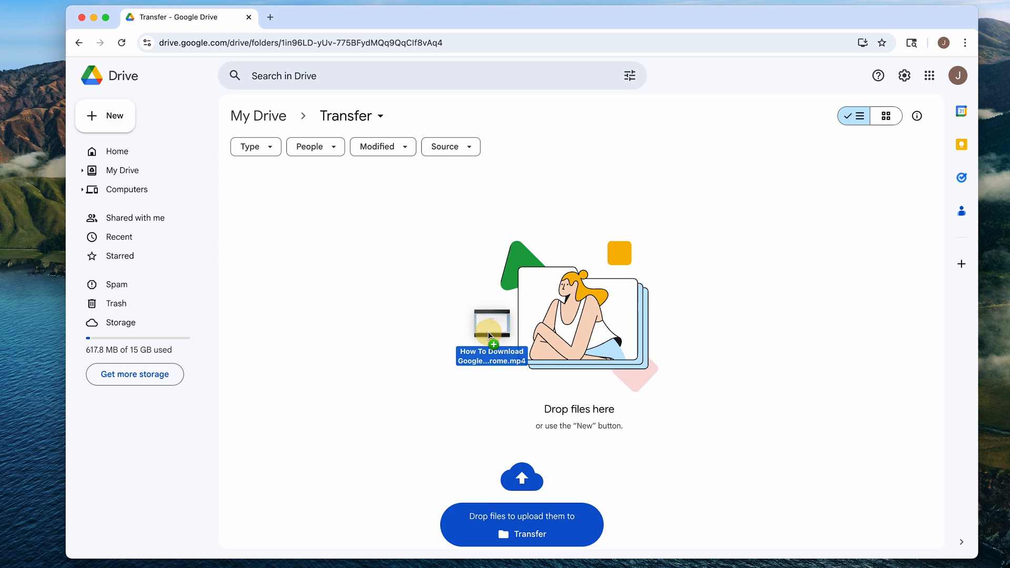
left_click_drag(491, 328, 522, 515)
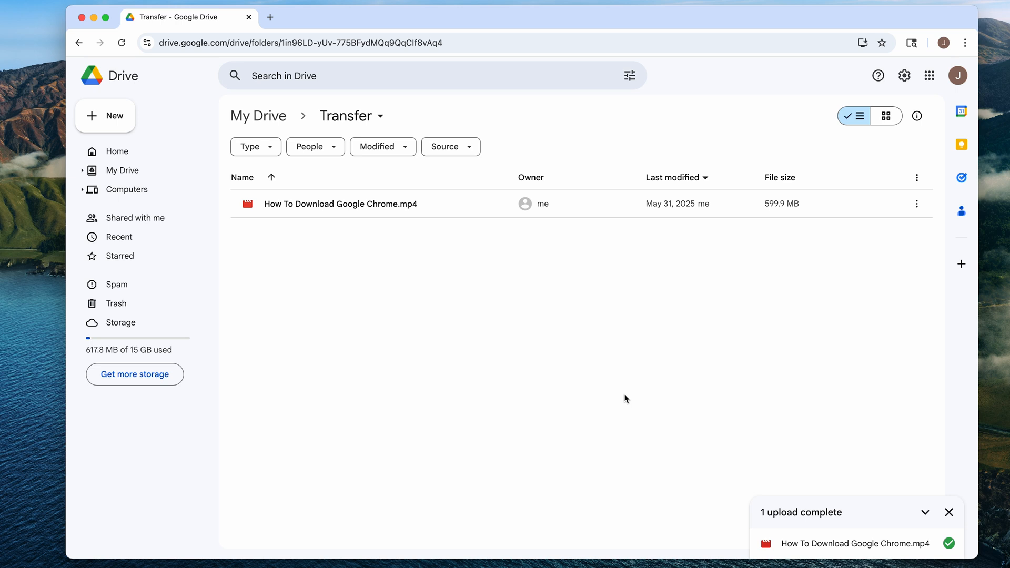
left_click(948, 511)
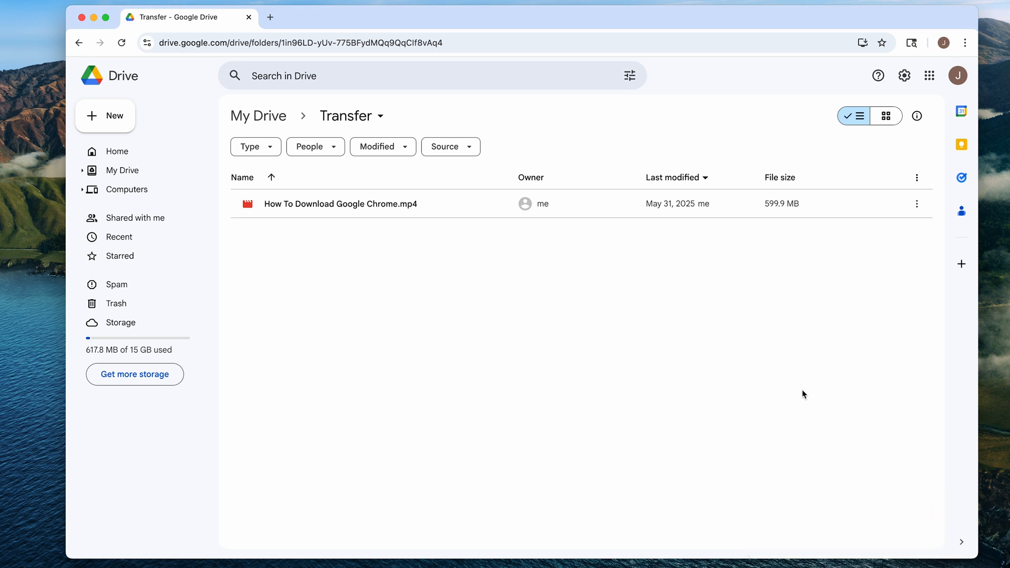
mouse_move(894, 250)
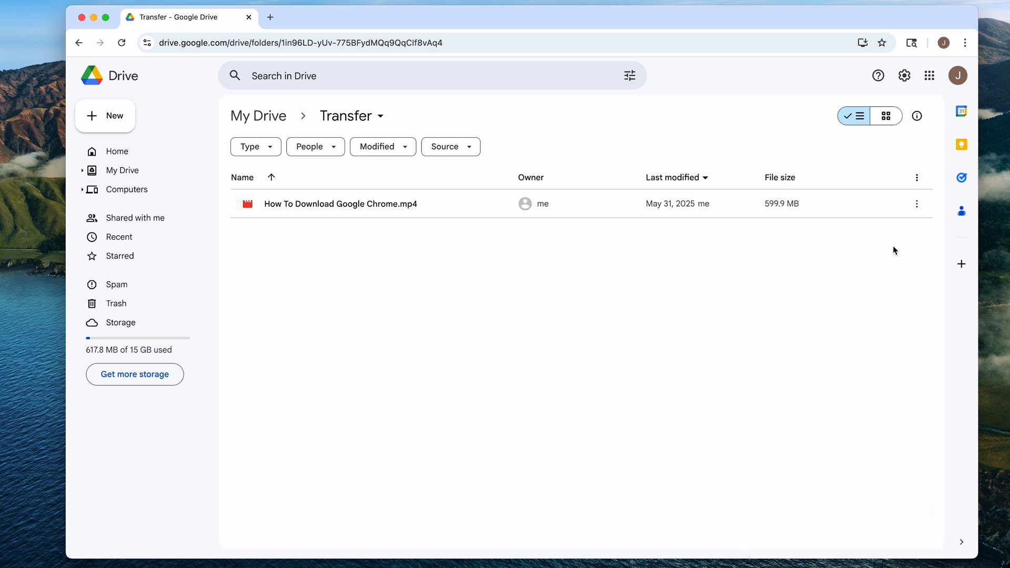
Change the video's General access from Restricted to Anyone with the link
right_click(341, 204)
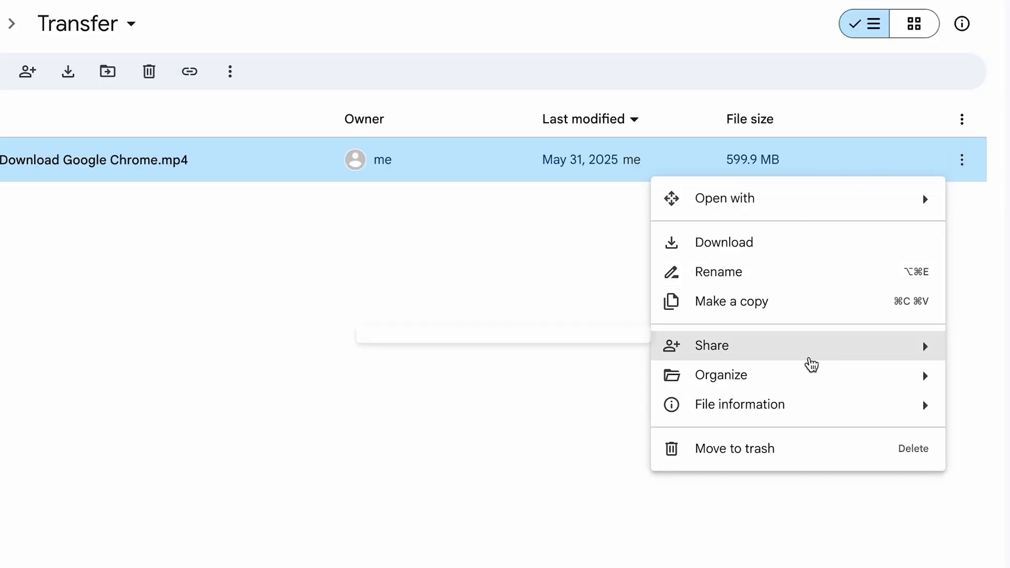
left_click(711, 345)
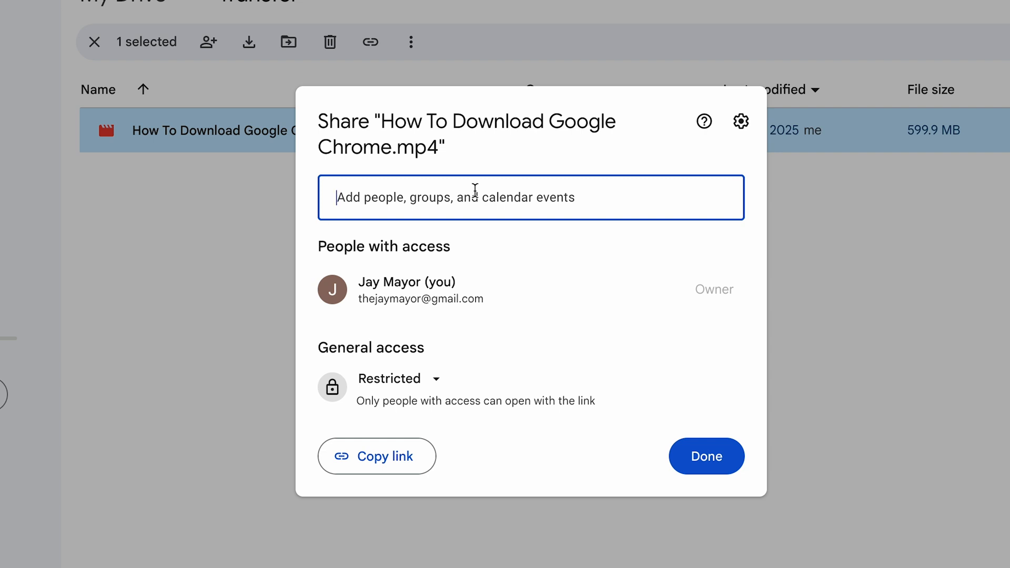
left_click(390, 379)
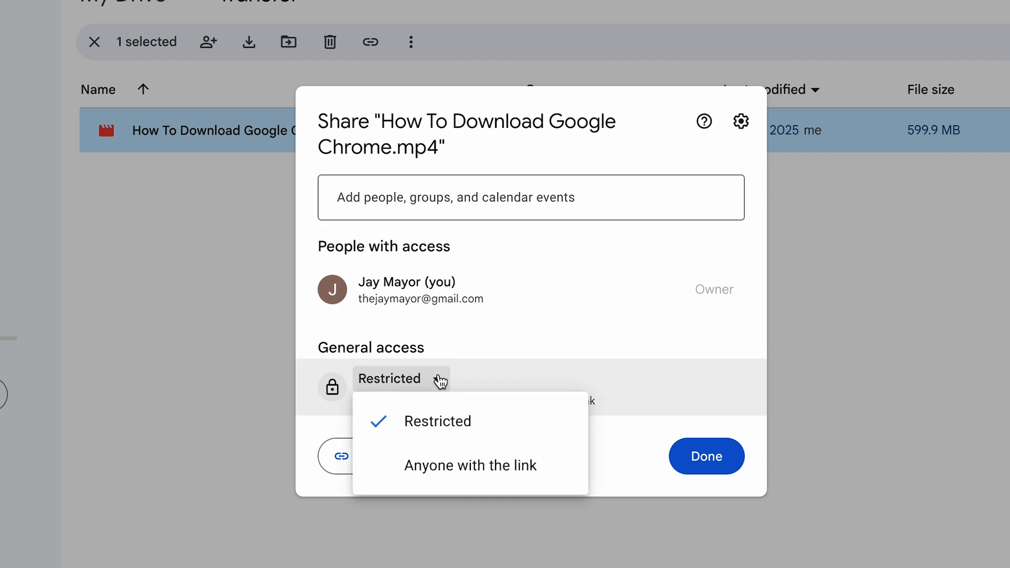
mouse_move(470, 465)
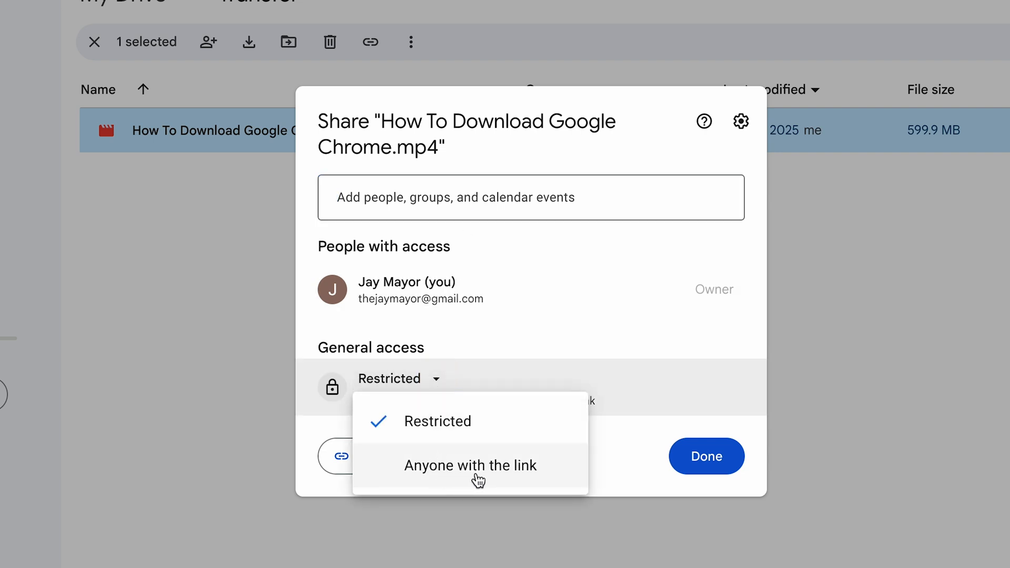
left_click(471, 465)
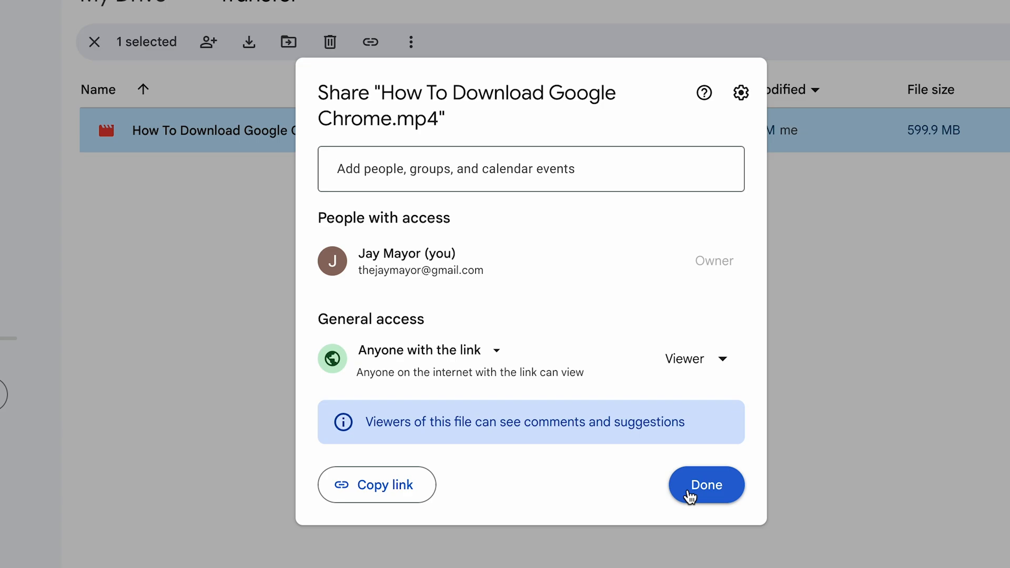
left_click(705, 484)
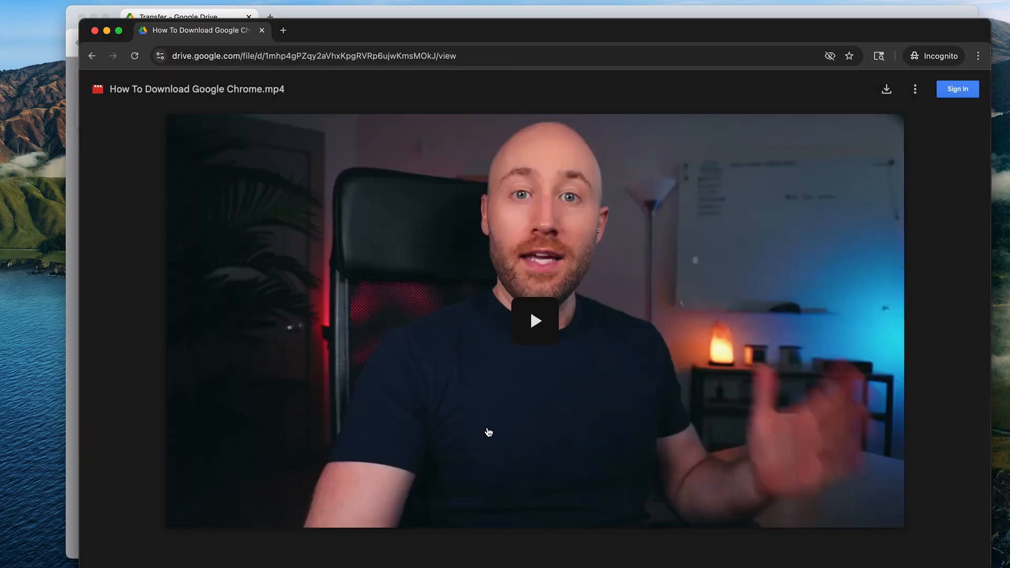
Download the shared video past the virus-scan warning and save it to Downloads
left_click(885, 89)
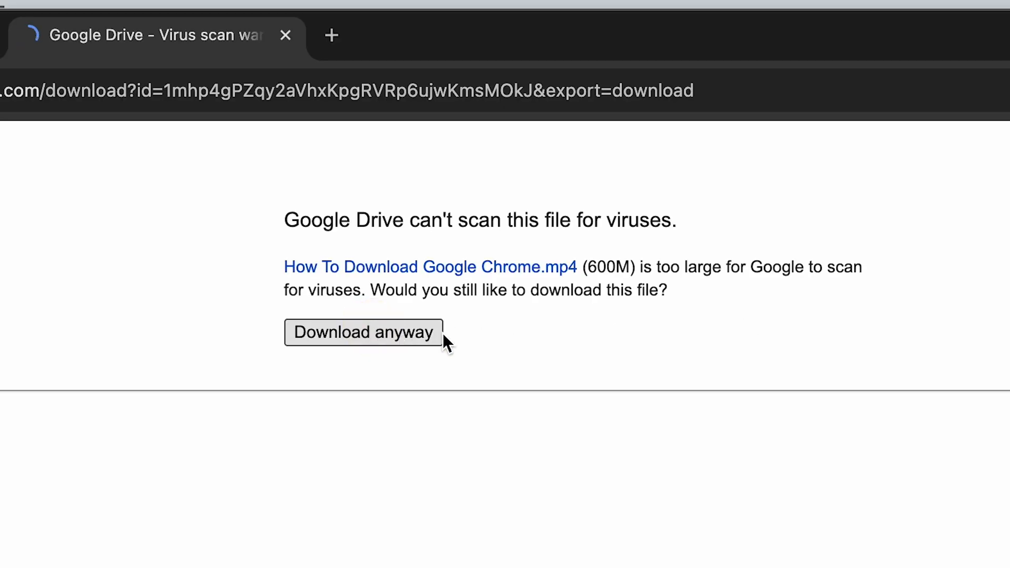
left_click(363, 332)
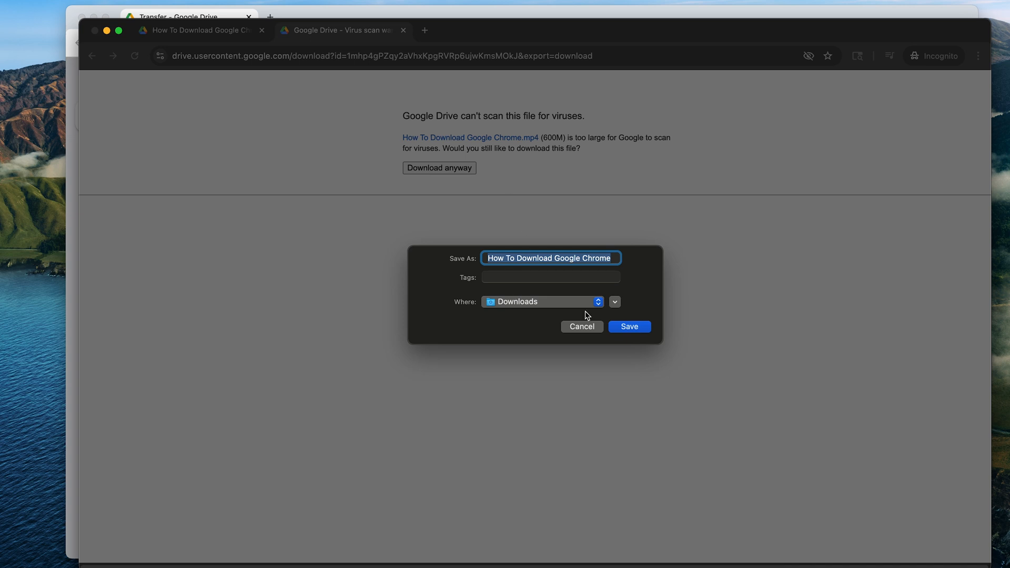
left_click(628, 326)
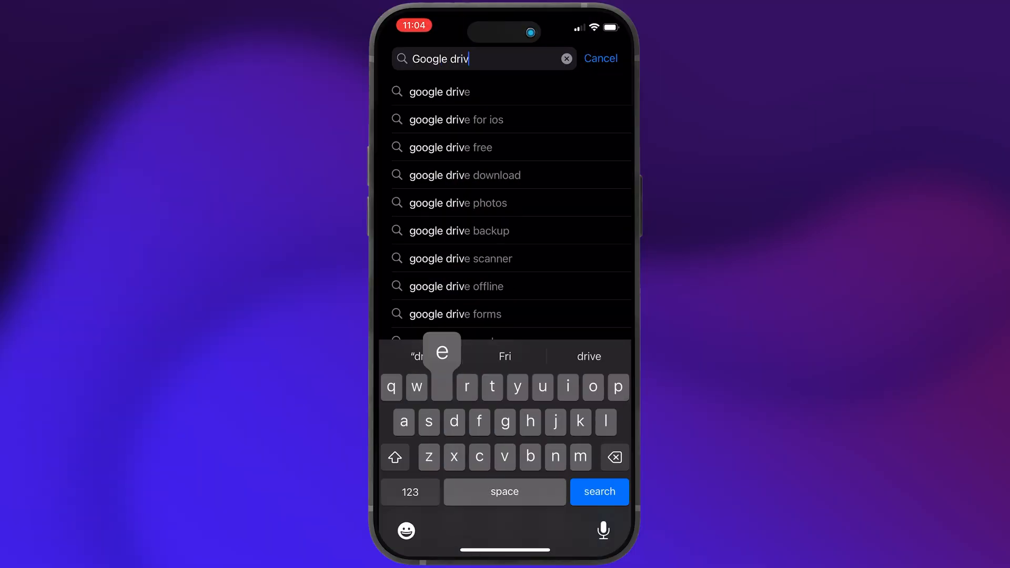
Search the App Store for 'Google drive' and launch the Google Drive app
left_click(597, 492)
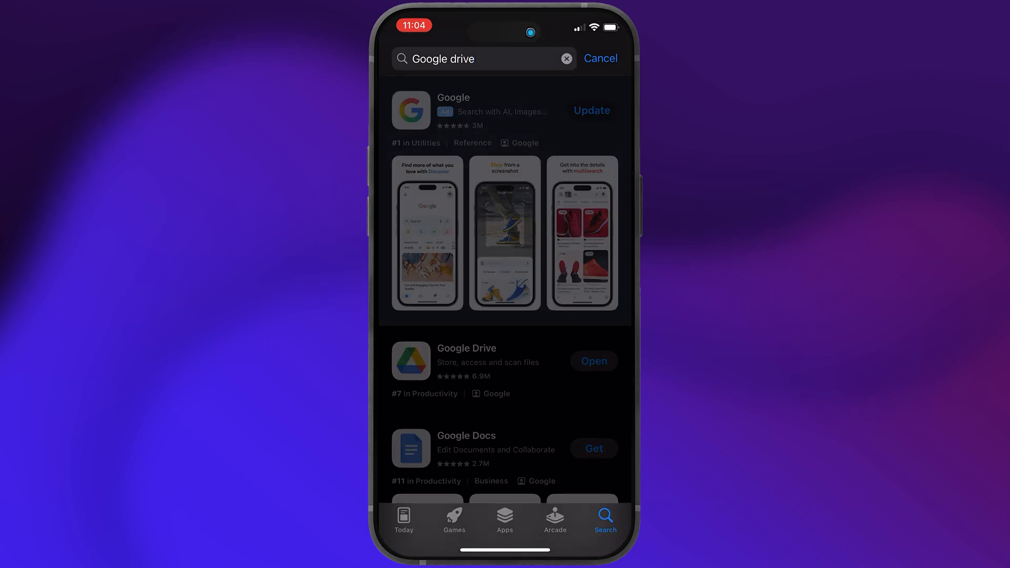
left_click(465, 347)
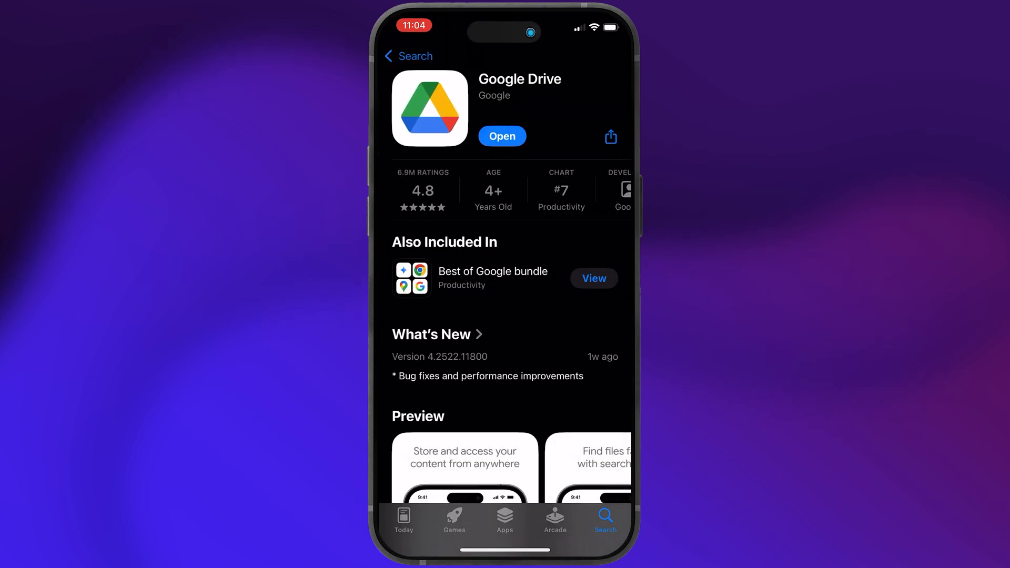
left_click(502, 136)
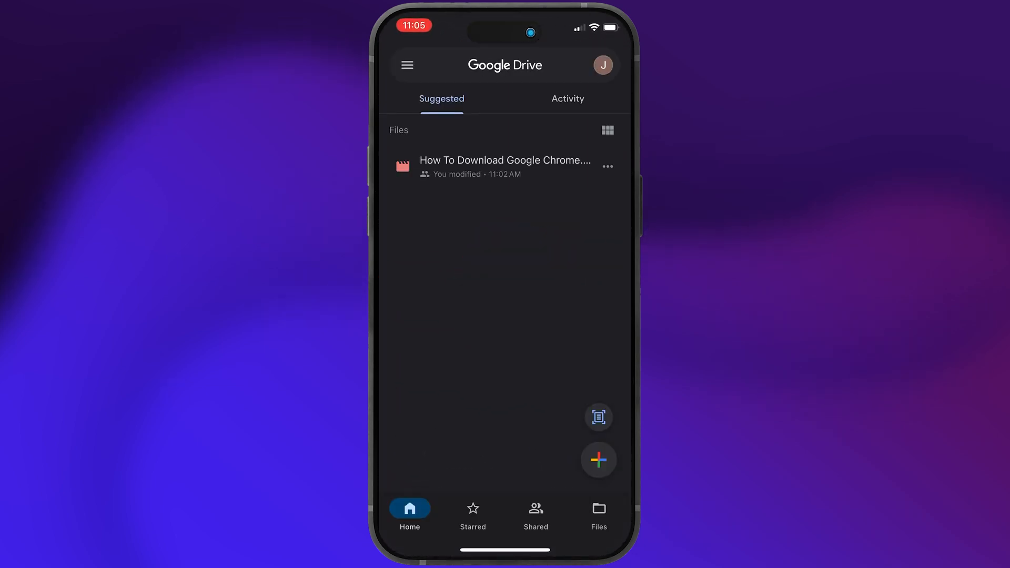
Upload the Chrome video from the iPhone into the Transfer folder
left_click(598, 512)
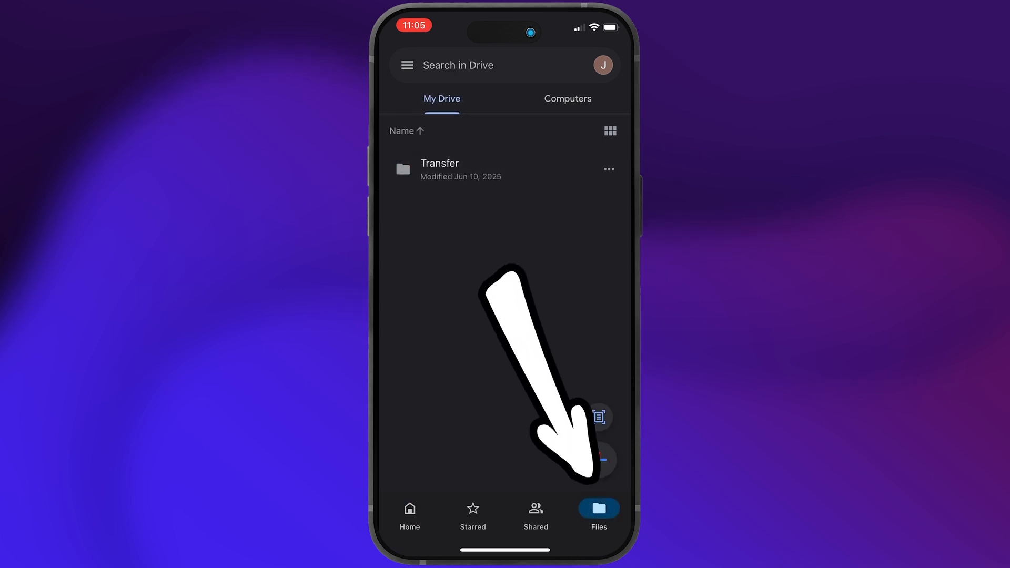
left_click(440, 169)
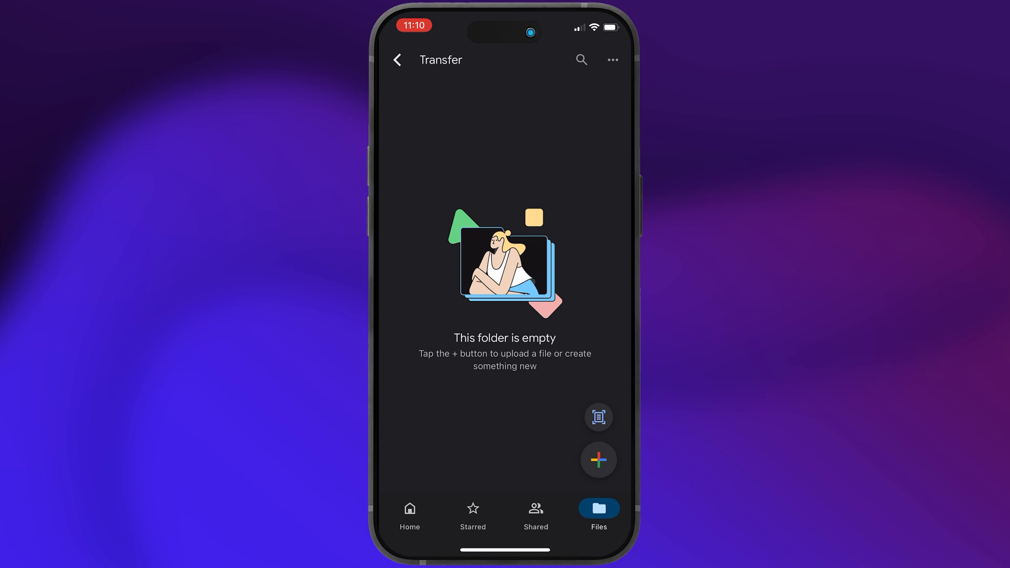
left_click(597, 460)
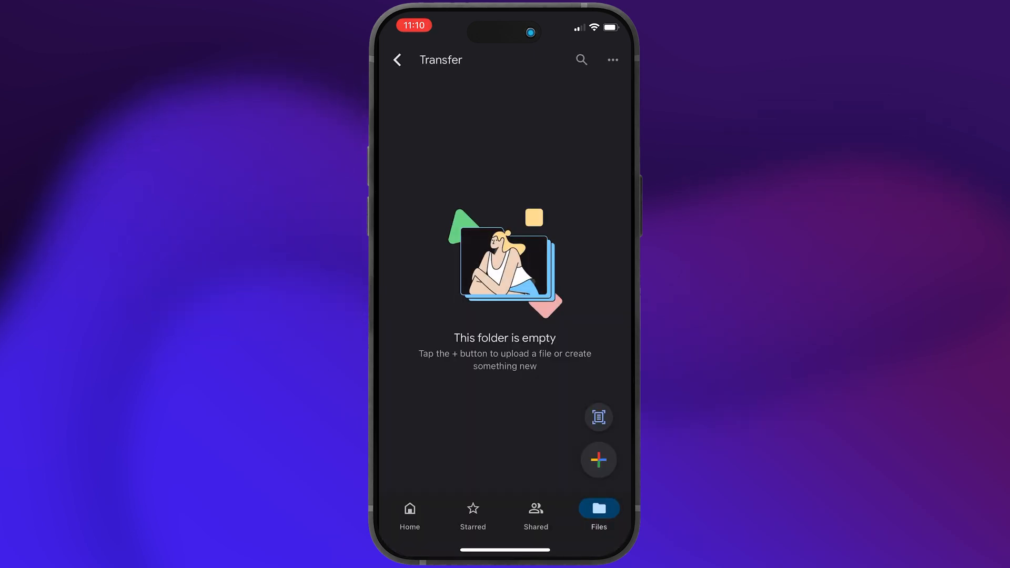
left_click(597, 459)
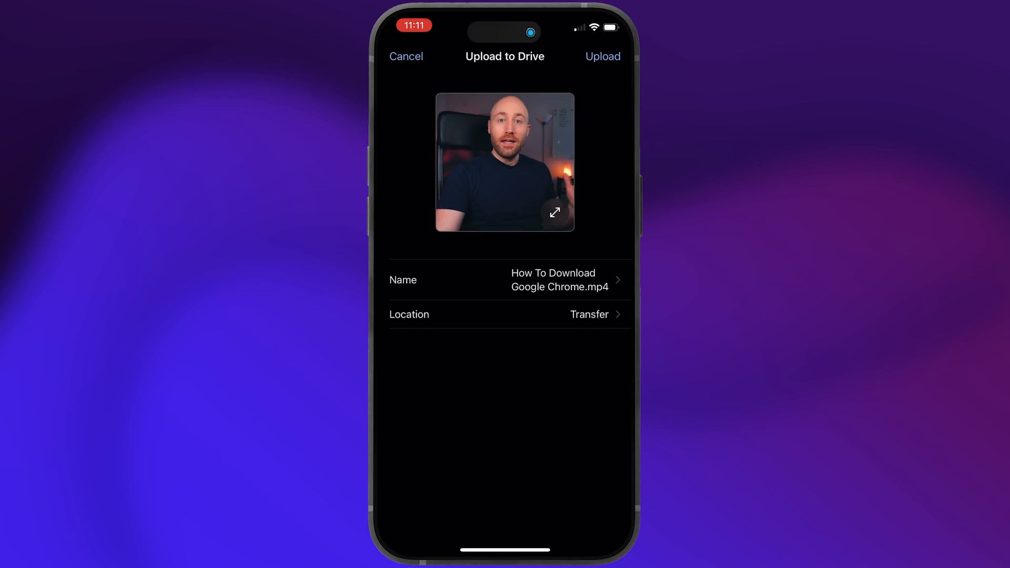
left_click(602, 57)
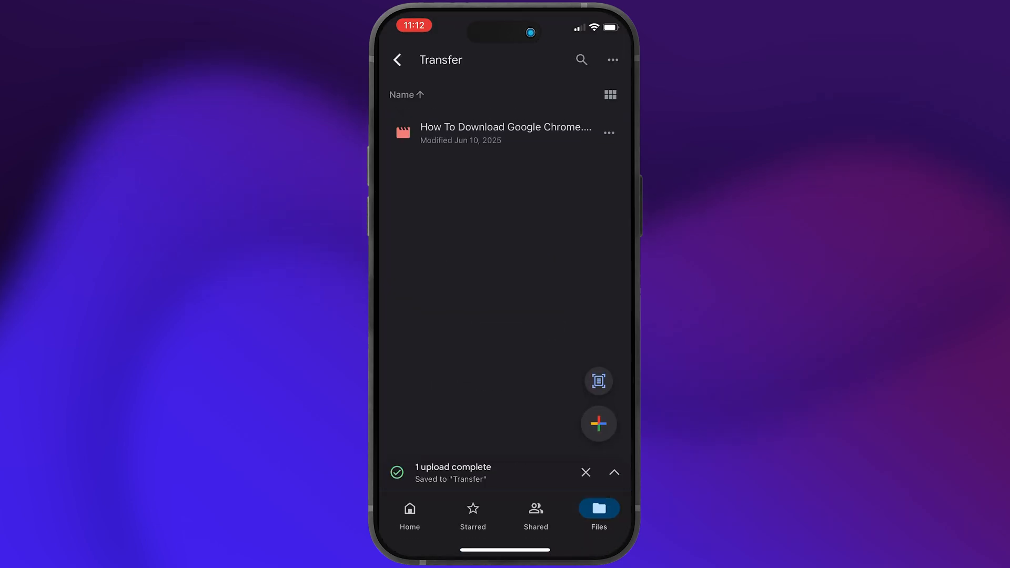
Set the video's access to Anyone with the link and copy its link
left_click(608, 133)
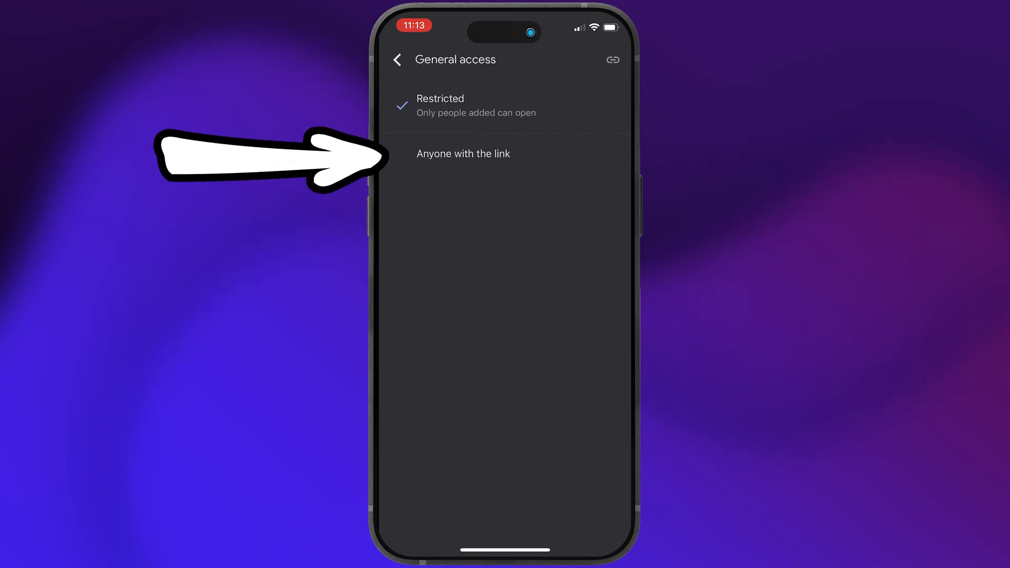
left_click(462, 153)
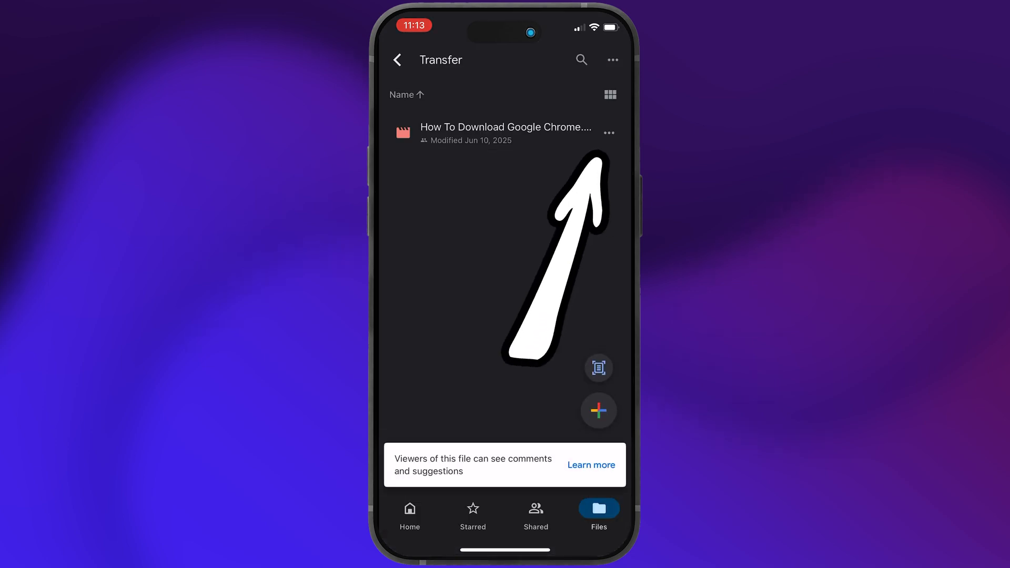
left_click(607, 132)
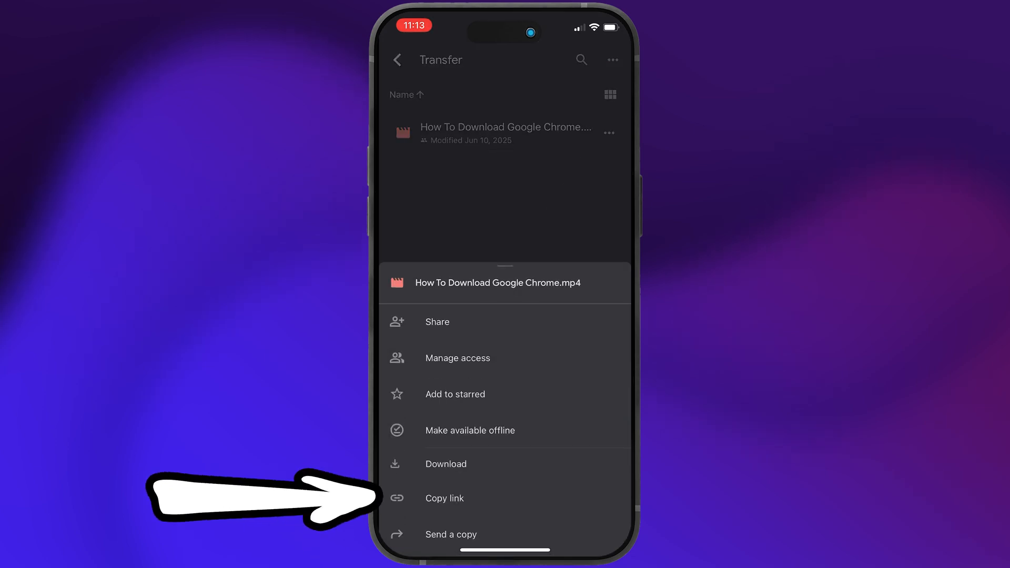
left_click(443, 498)
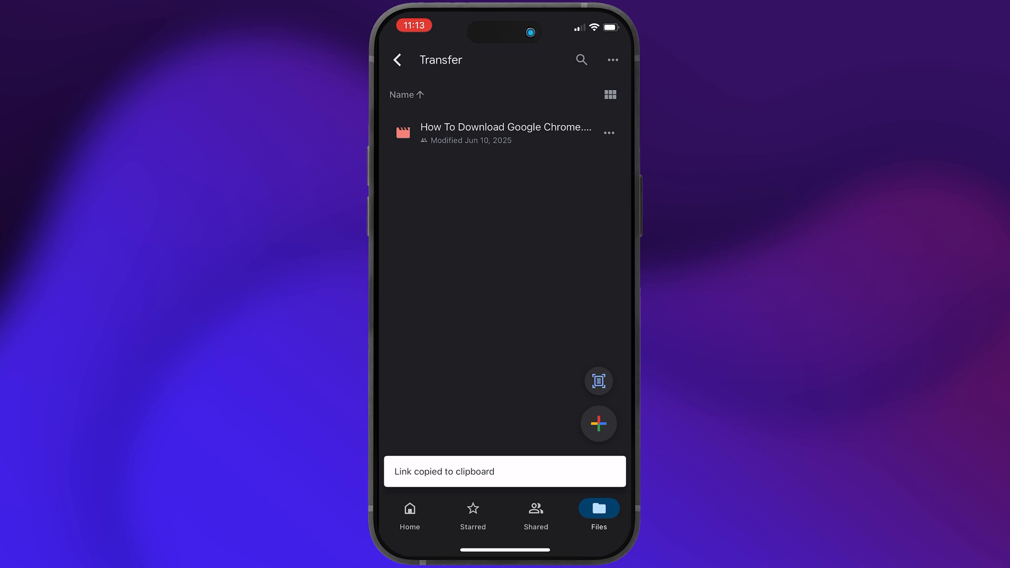